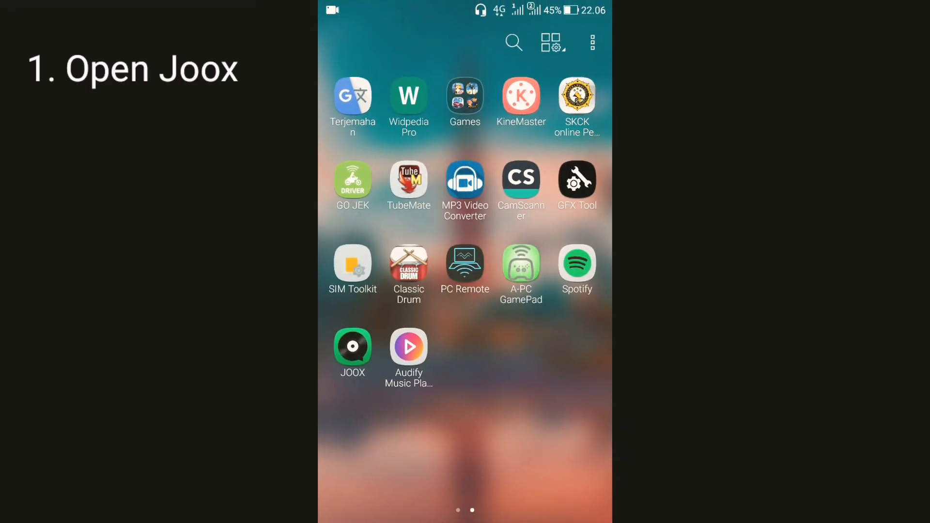
In JOOX, find Bastille, play the song Grip in the full player and download it
{"action": "left_click", "coordinate": [352, 347]}
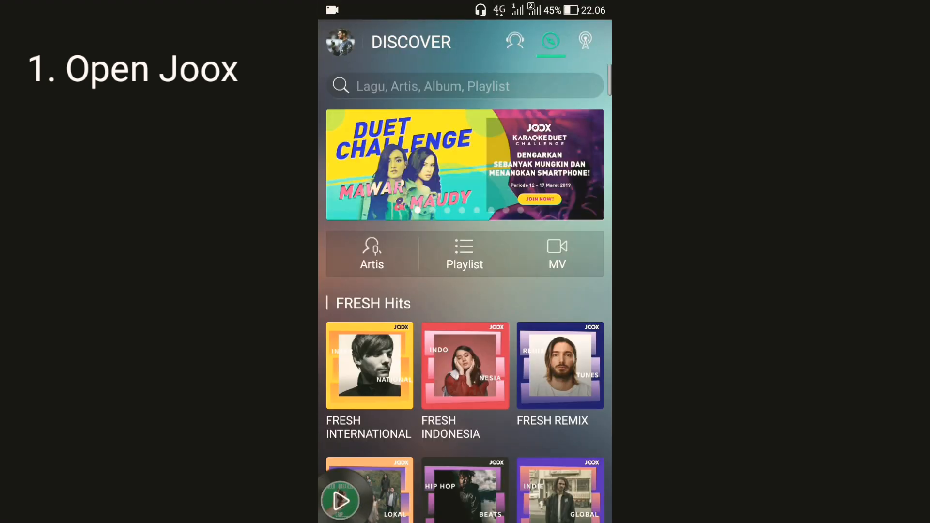
{"action": "left_click", "coordinate": [464, 86]}
{"action": "type", "text": "Bastille"}
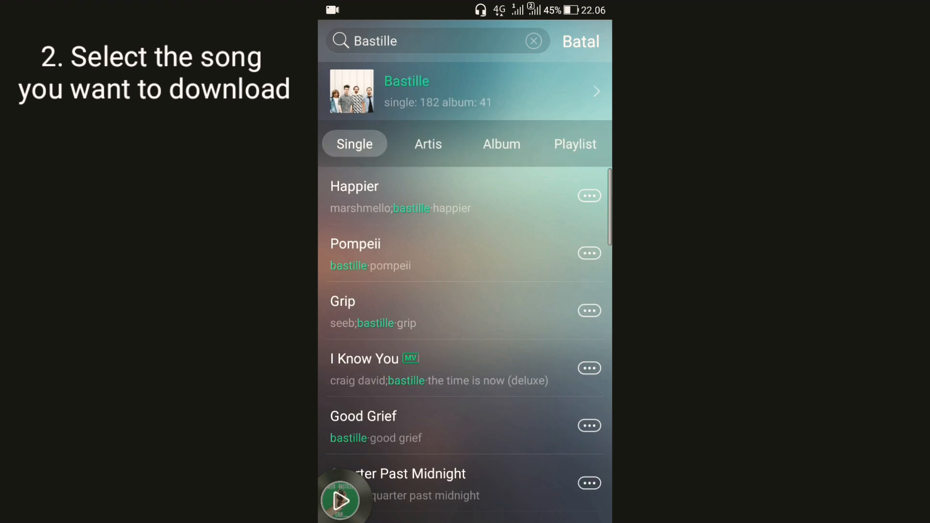
{"action": "left_click", "coordinate": [465, 91]}
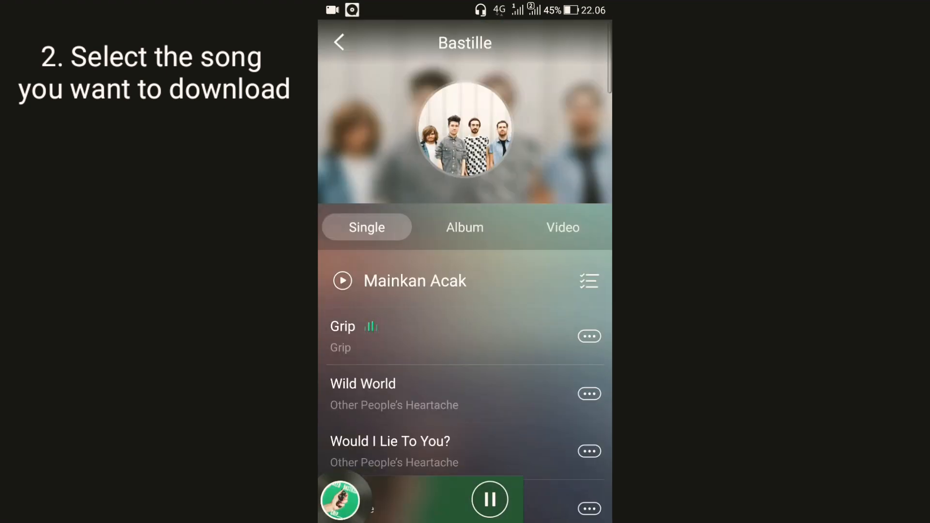
{"action": "left_click", "coordinate": [342, 326]}
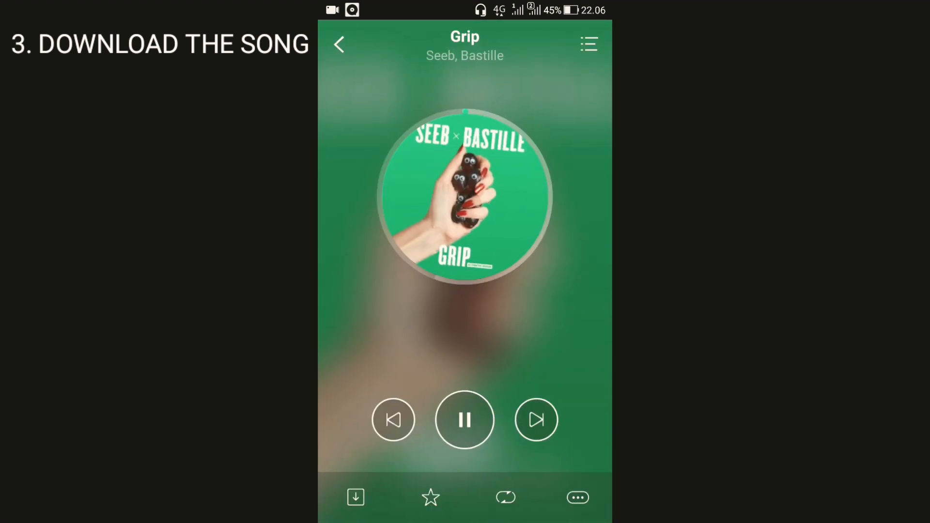
{"action": "left_click", "coordinate": [355, 497]}
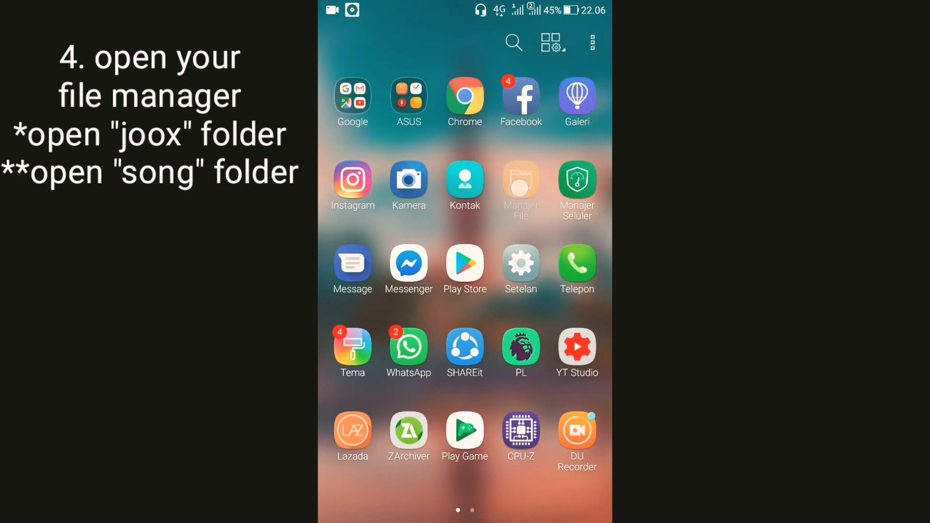
Browse Penyimpanan internal to the JOOX song folder in the file manager
{"action": "left_click", "coordinate": [520, 187]}
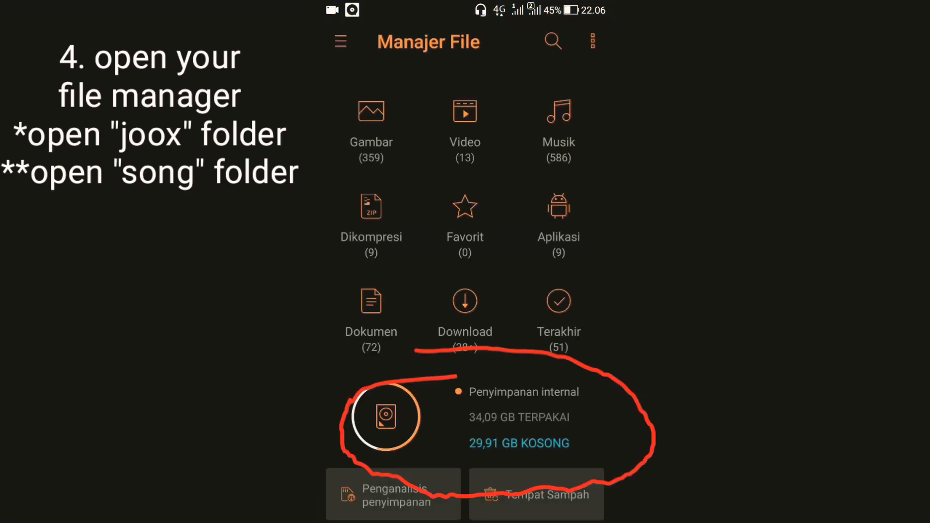
{"action": "left_click", "coordinate": [380, 415]}
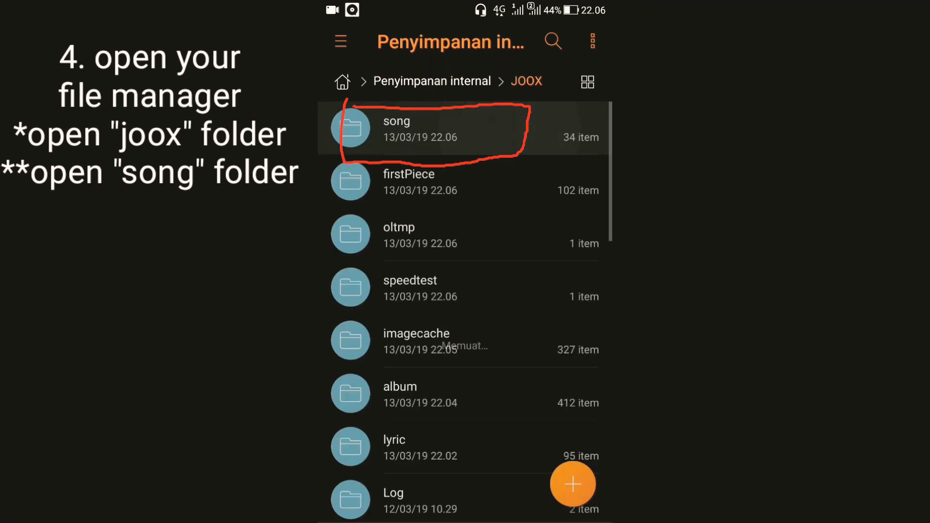
{"action": "left_click", "coordinate": [396, 129]}
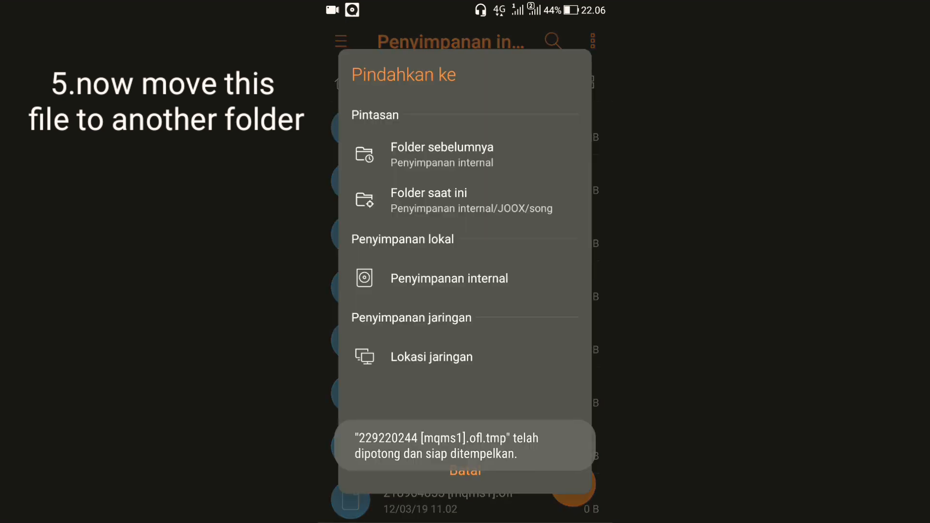
Move 229220244 [mqms1].ofl.tmp to Penyimpanan internal and show its contents
{"action": "left_click", "coordinate": [449, 277]}
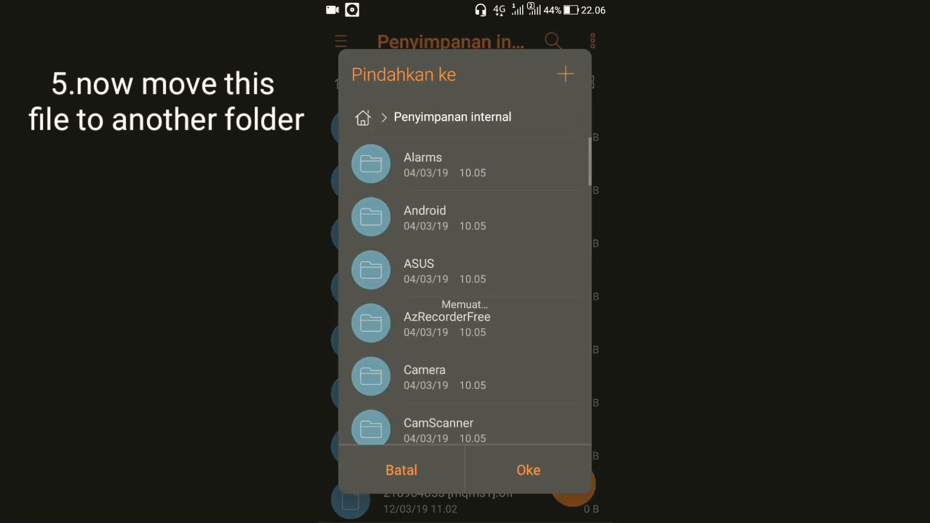
{"action": "left_click", "coordinate": [527, 470]}
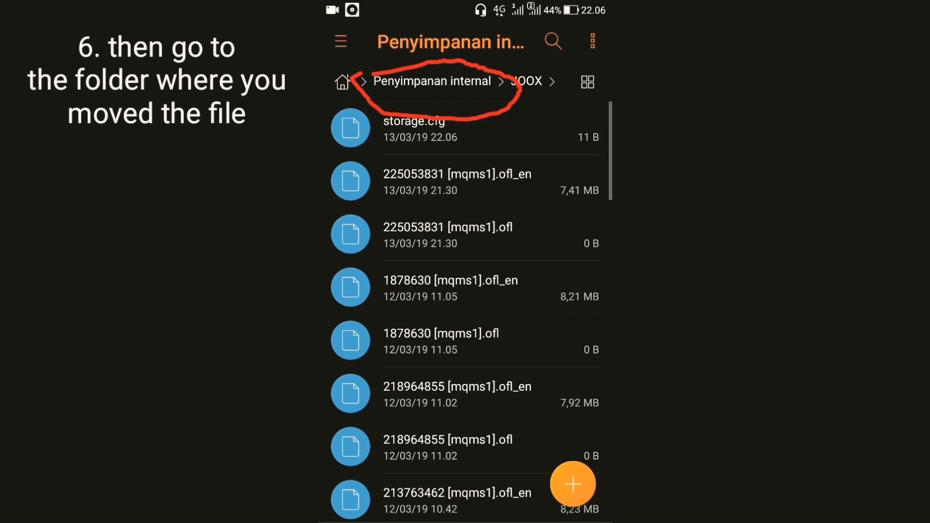
{"action": "left_click", "coordinate": [431, 81]}
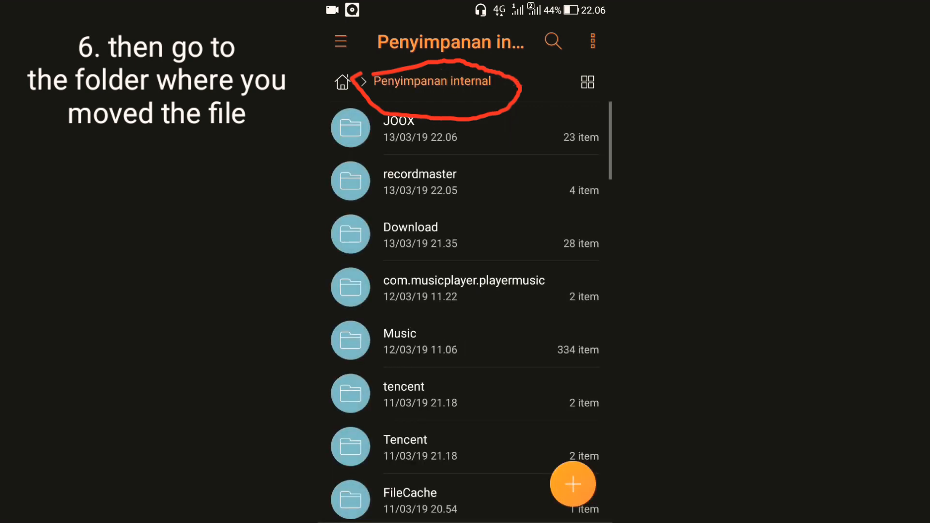
{"action": "scroll", "scroll_direction": "down", "scroll_amount": 3}
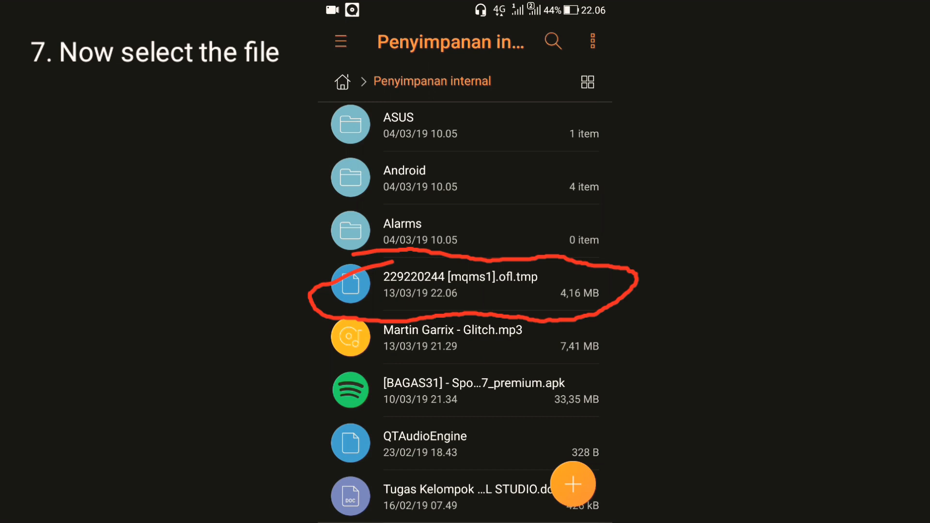
Select the moved .ofl.tmp file, now fully downloaded at 9,33 MB, for renaming
{"action": "left_click", "coordinate": [350, 284]}
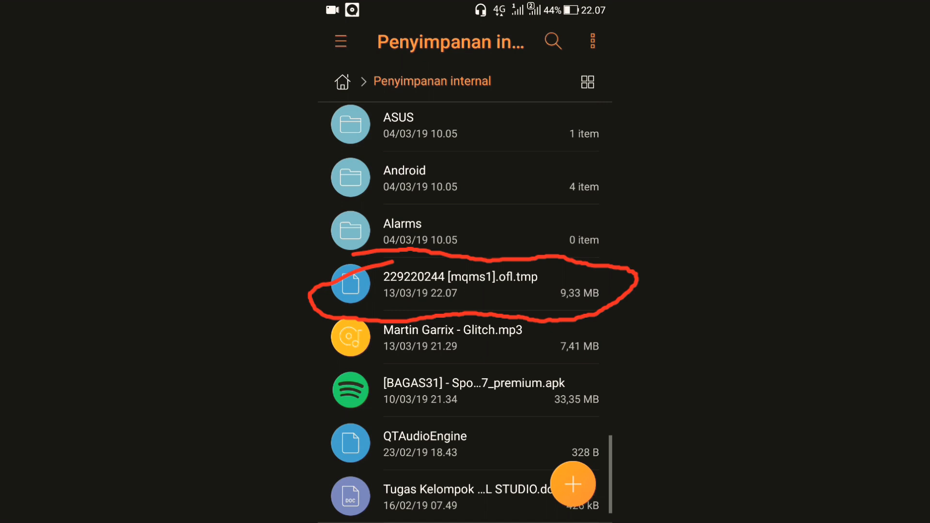
{"action": "left_click", "coordinate": [351, 283]}
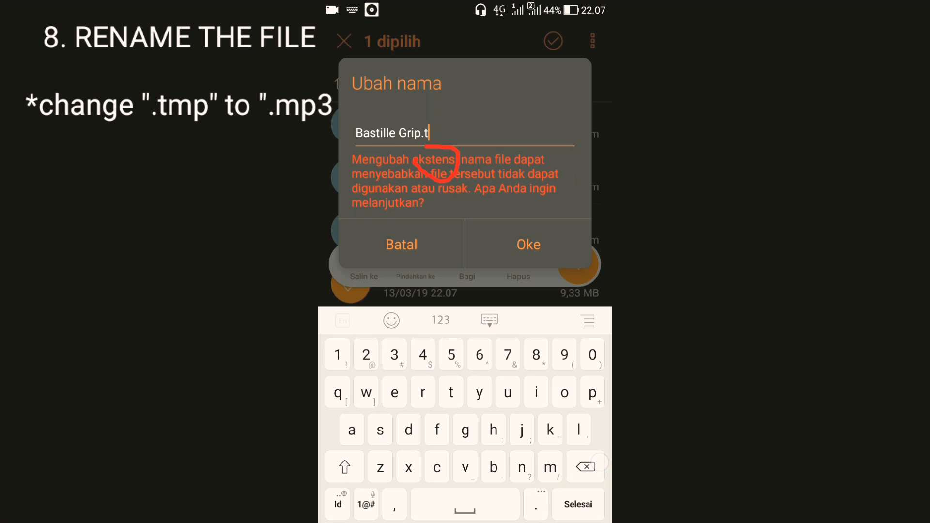
Rename the file to Bastille Grip.mp3 and play it once in Google Play Musik
{"action": "type", "text": "mp3"}
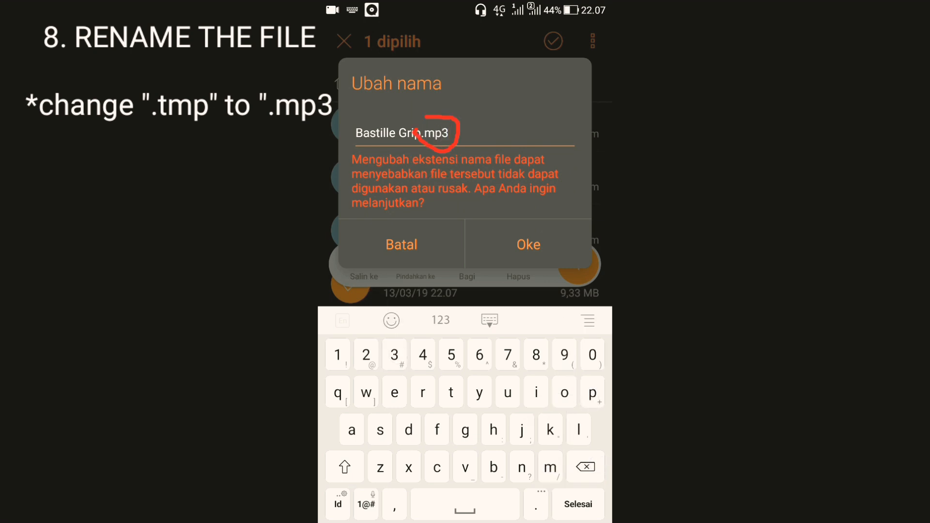
{"action": "left_click", "coordinate": [526, 244]}
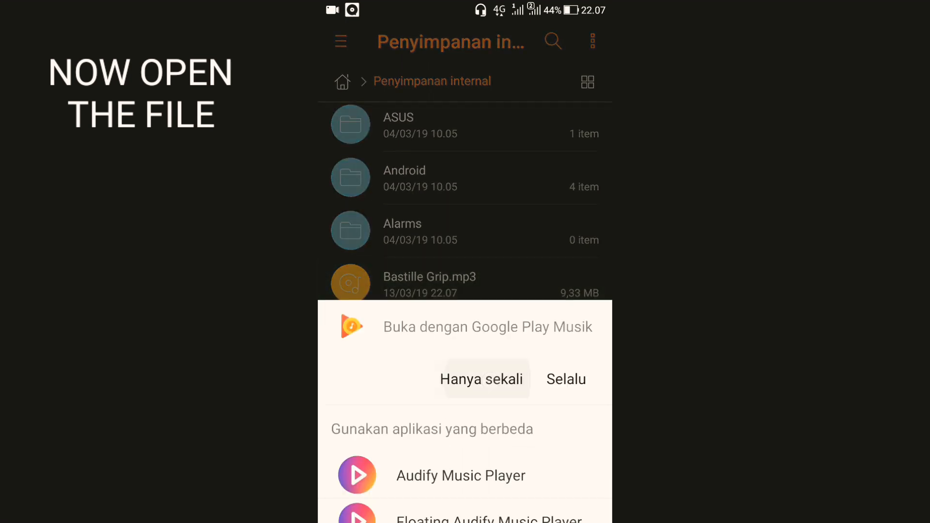
{"action": "left_click", "coordinate": [482, 379]}
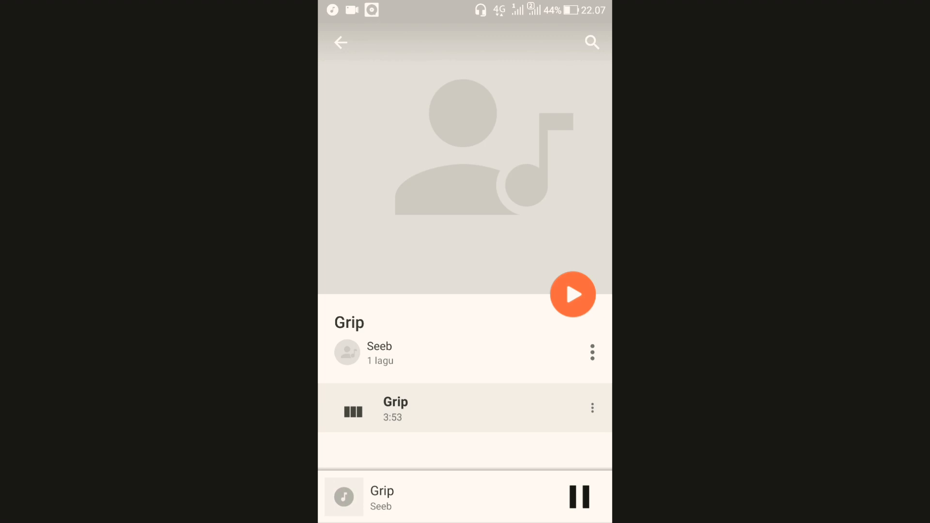
Expand the now-playing view, skip Grip ahead to about 3:05 and pause it
{"action": "left_click", "coordinate": [464, 497]}
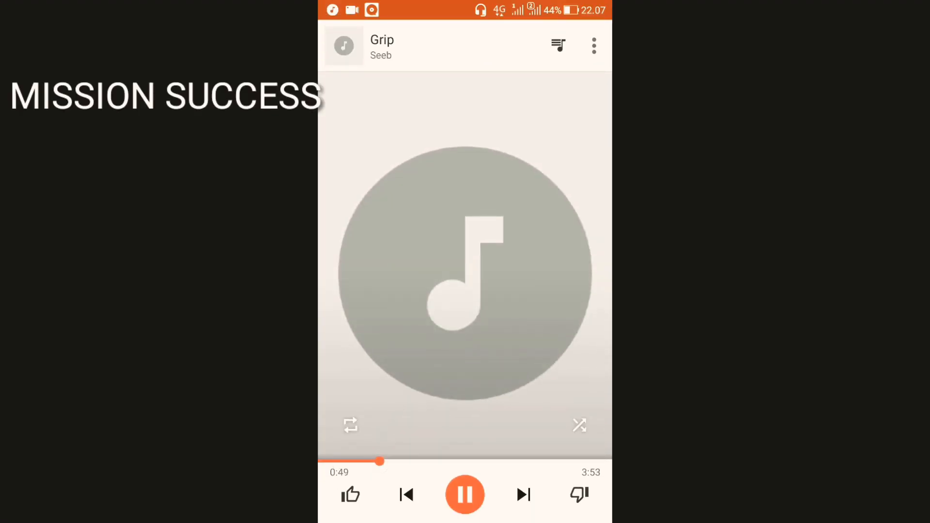
{"action": "left_click_drag", "start_coordinate": [379, 462], "coordinate": [469, 462]}
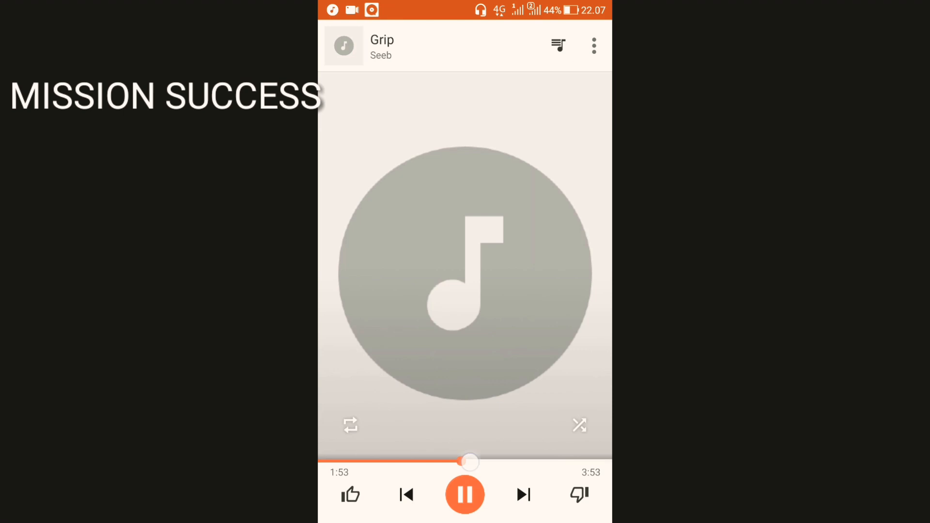
{"action": "left_click_drag", "start_coordinate": [469, 462], "coordinate": [549, 463]}
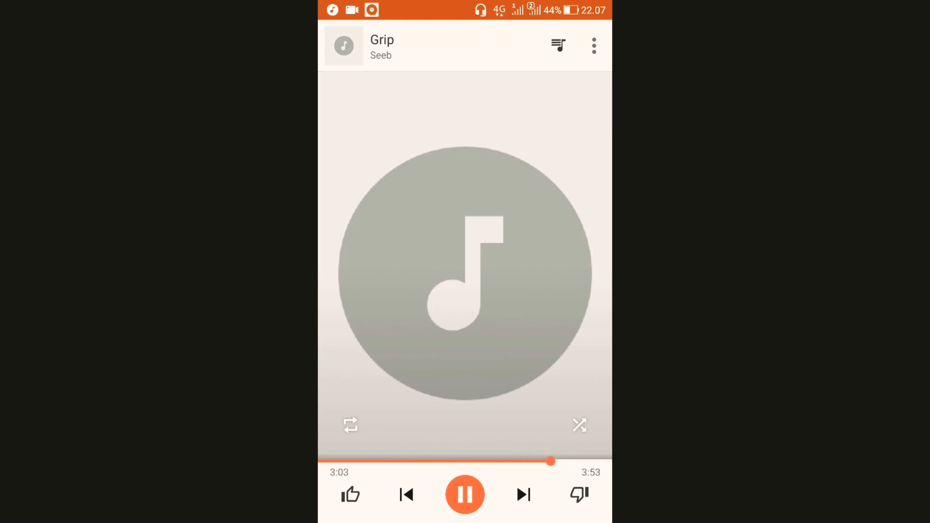
{"action": "left_click", "coordinate": [465, 494]}
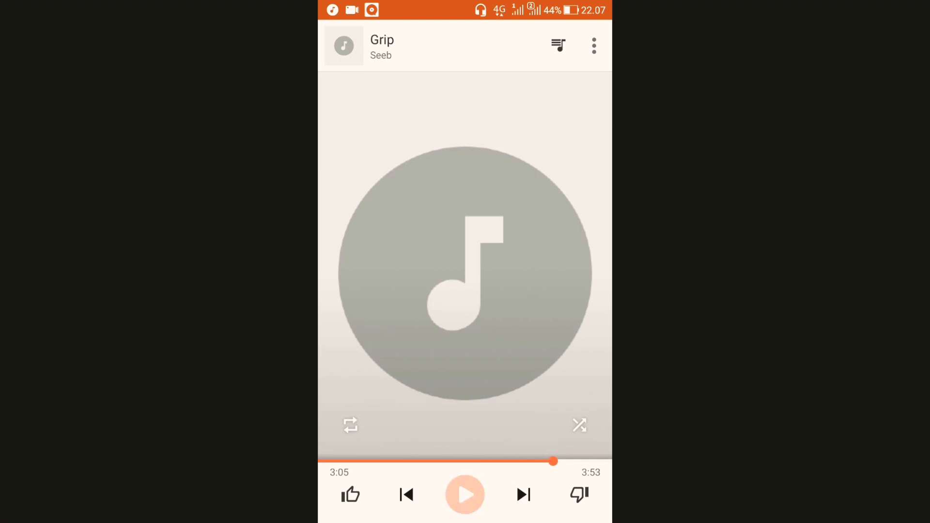